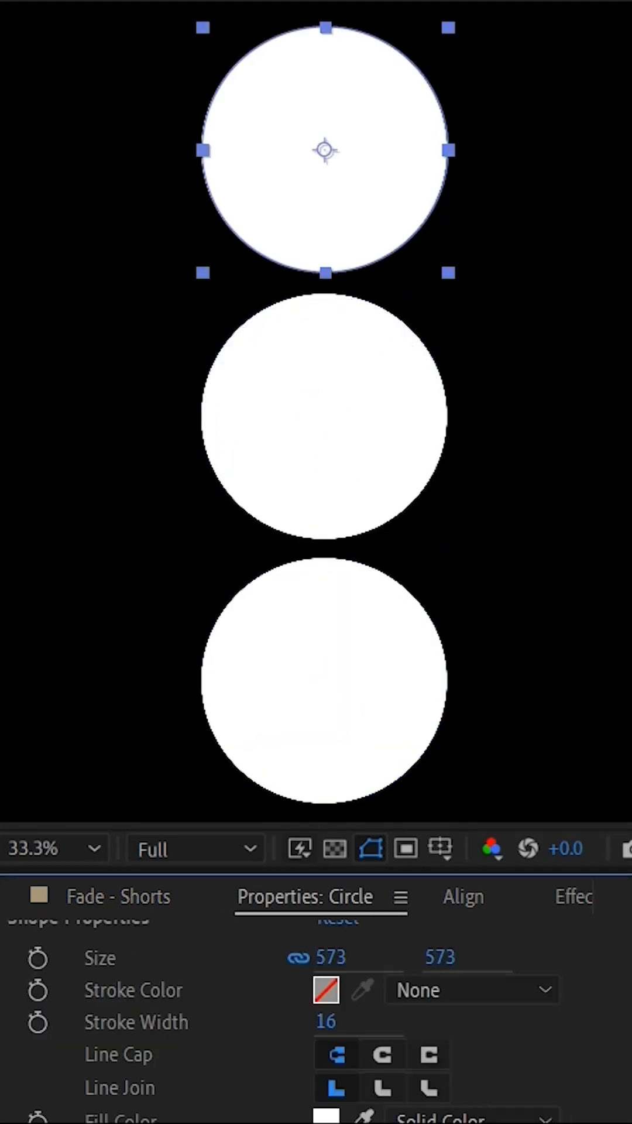
Step: Give the top circle a red fill as the first traffic-light colour
click(327, 1115)
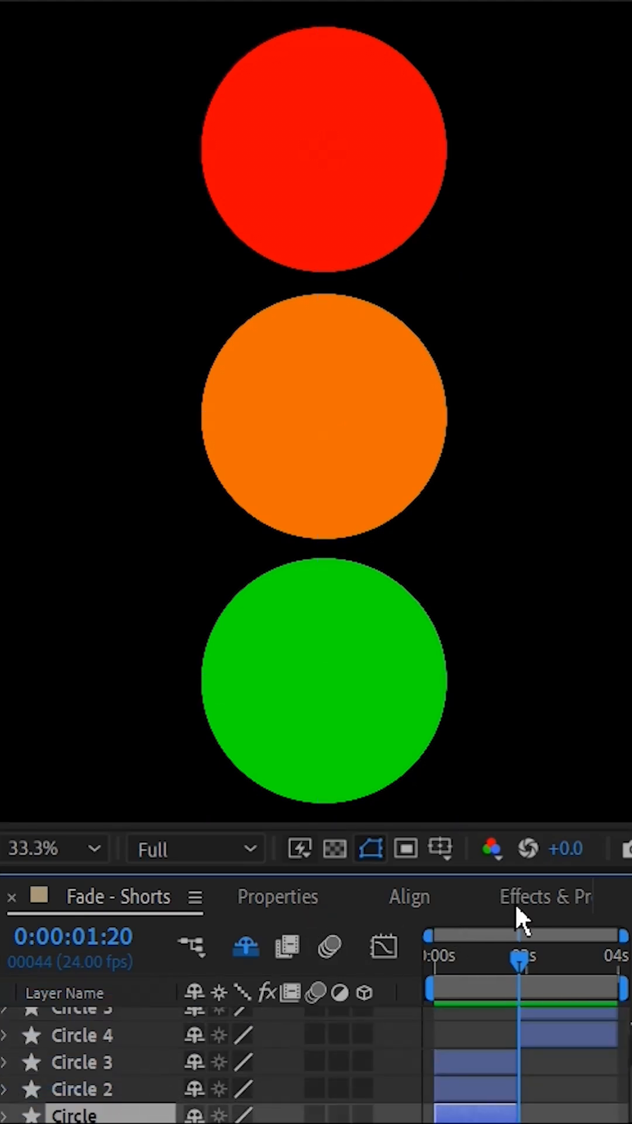
Step: Search 'fade' to find the Adobe Express Fade In animation preset
click(544, 896)
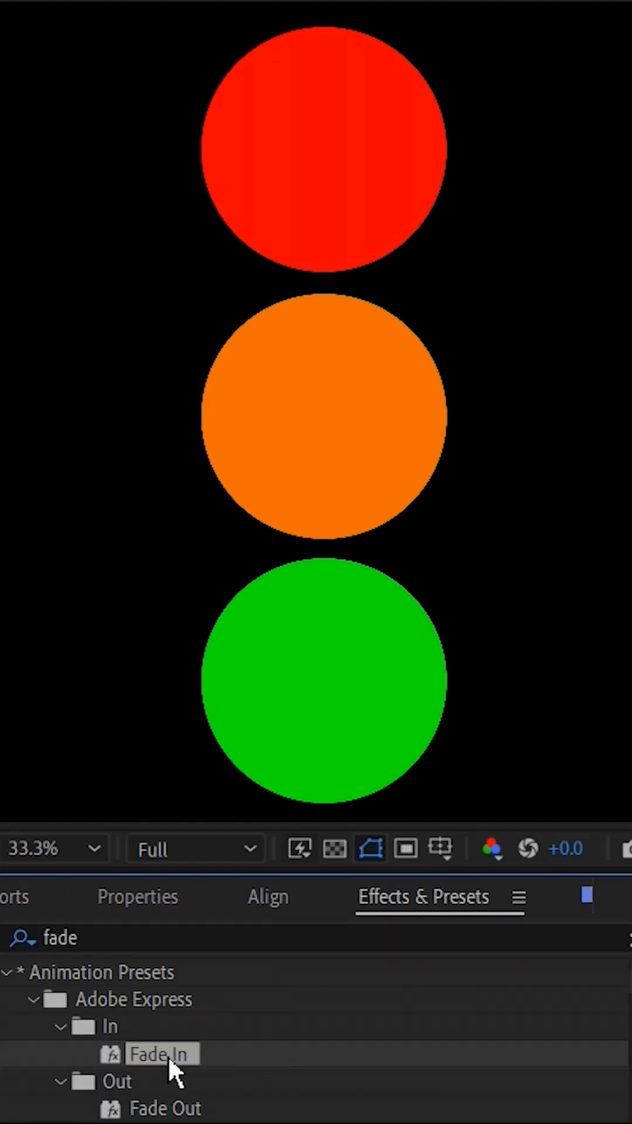